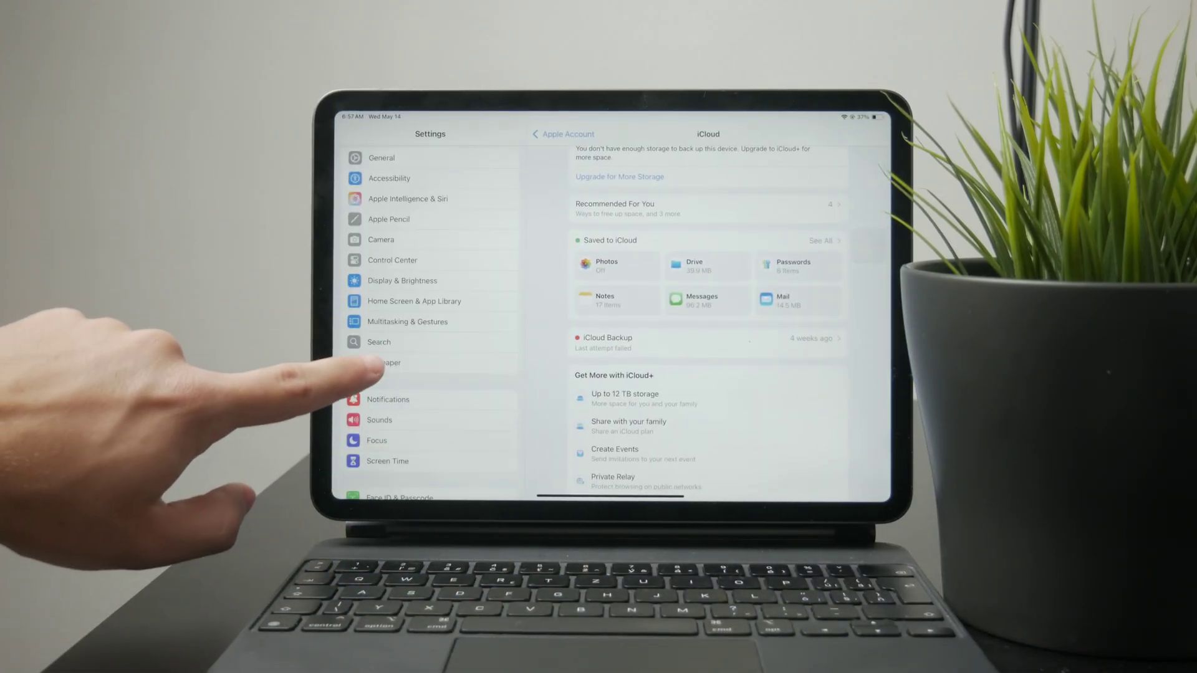
Step: Select Multitasking & Gestures in the Settings sidebar to show the Split View & Slide Over mode
left_click(407, 321)
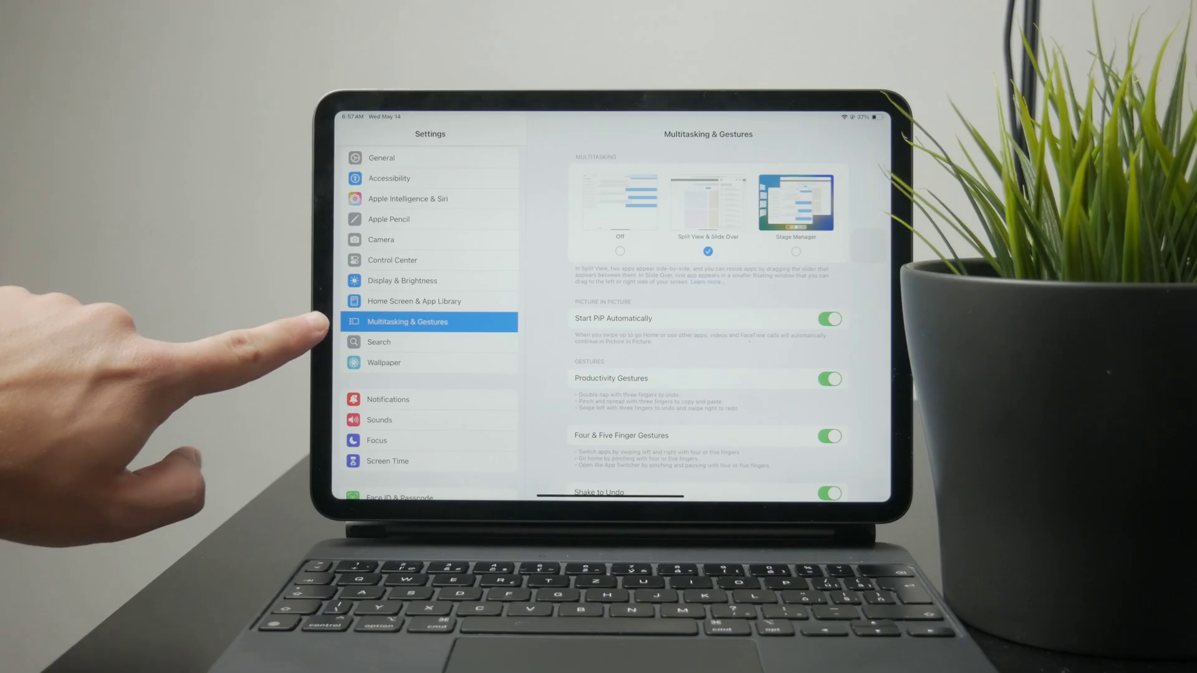
scroll("down", 3)
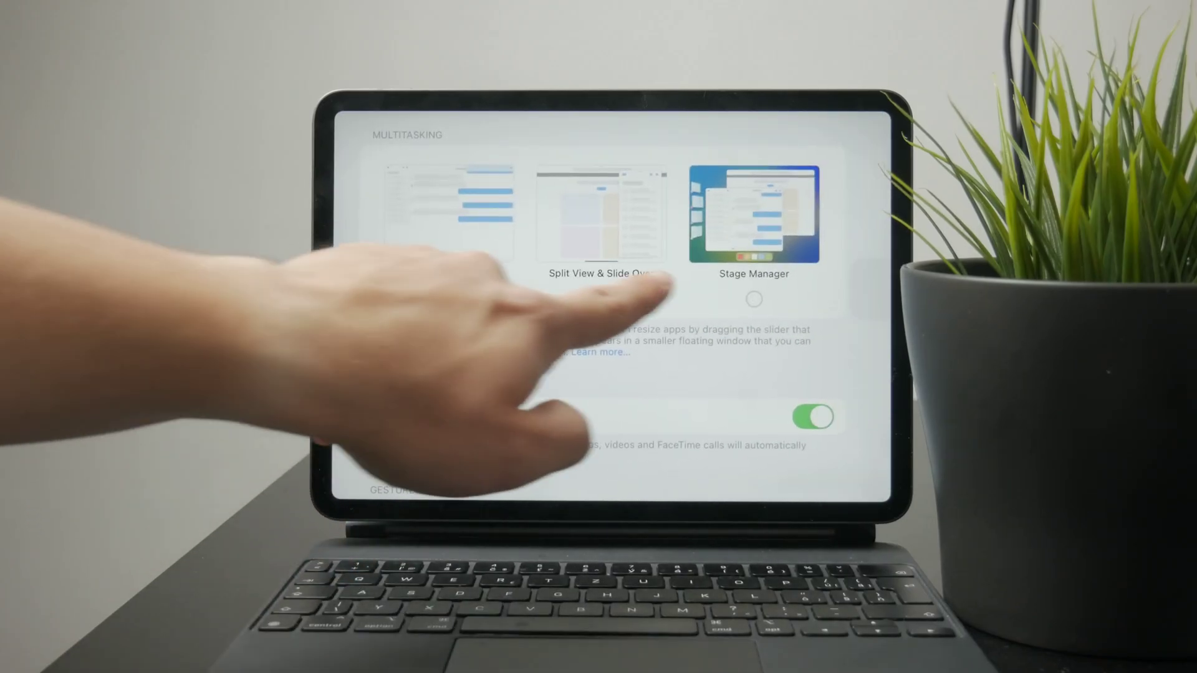
left_click(600, 299)
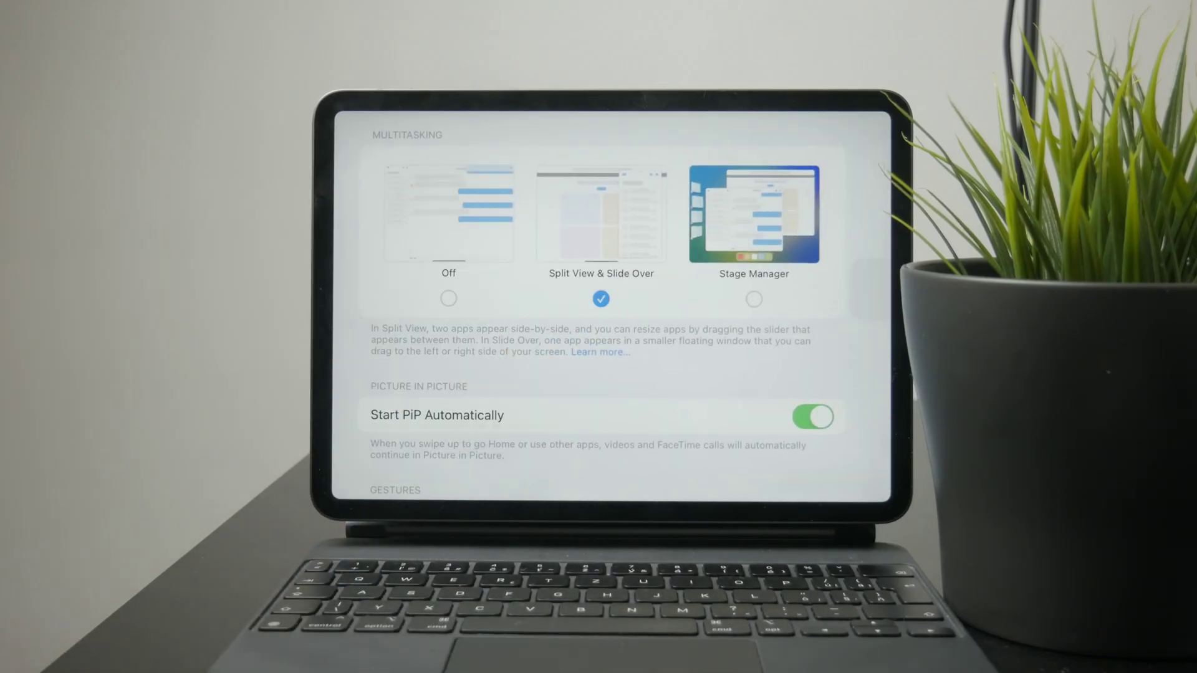